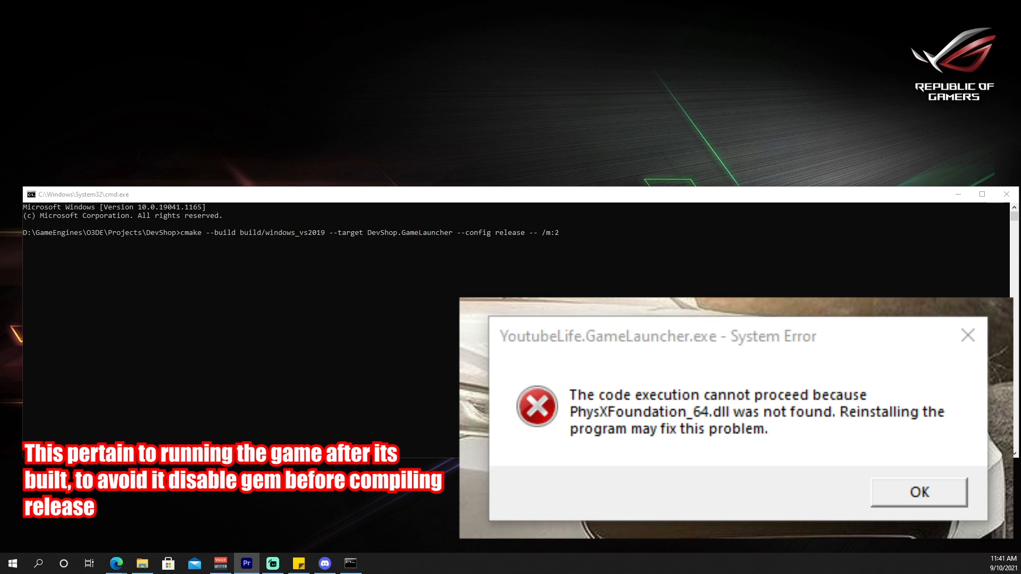
Step: Navigate into the _Game Releases folder so the YoutubeLife folder is listed
click(918, 491)
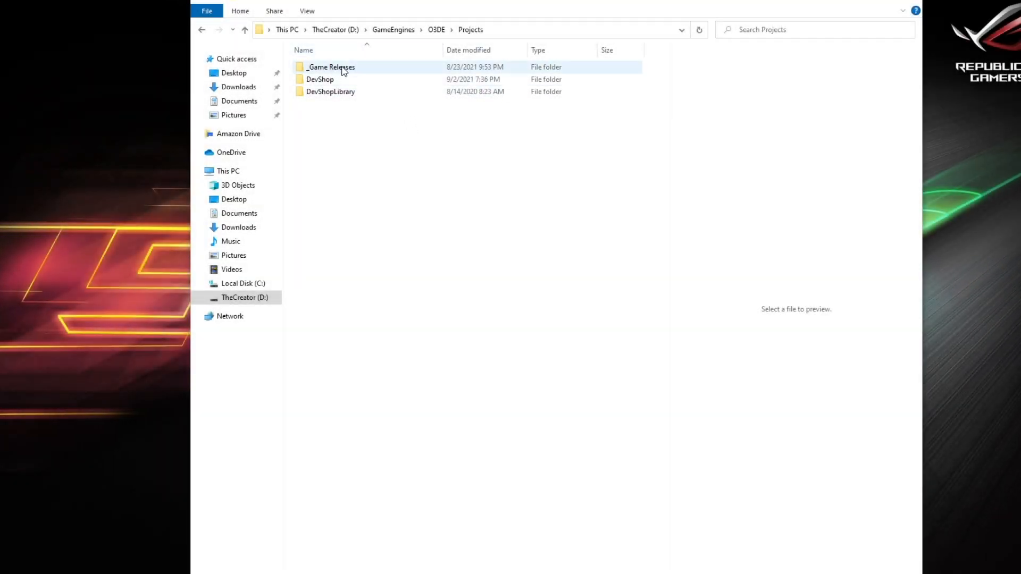
click(329, 67)
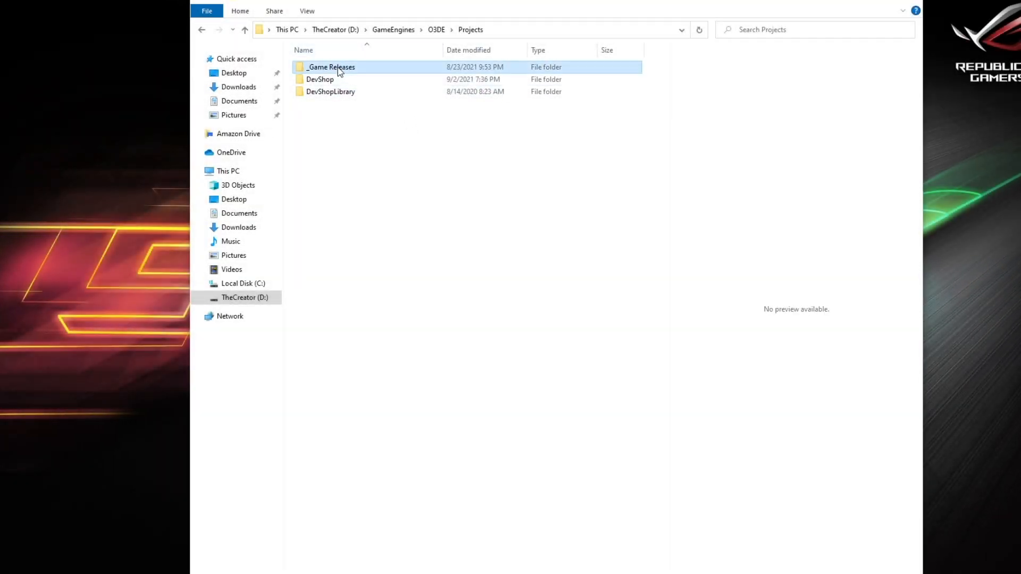
double_click(330, 67)
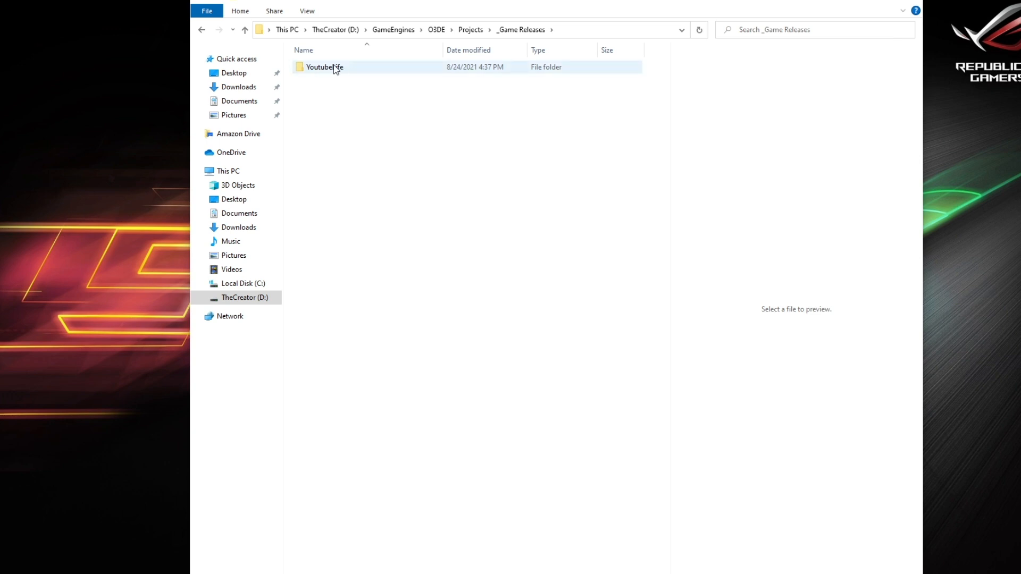
mouse_move(334, 68)
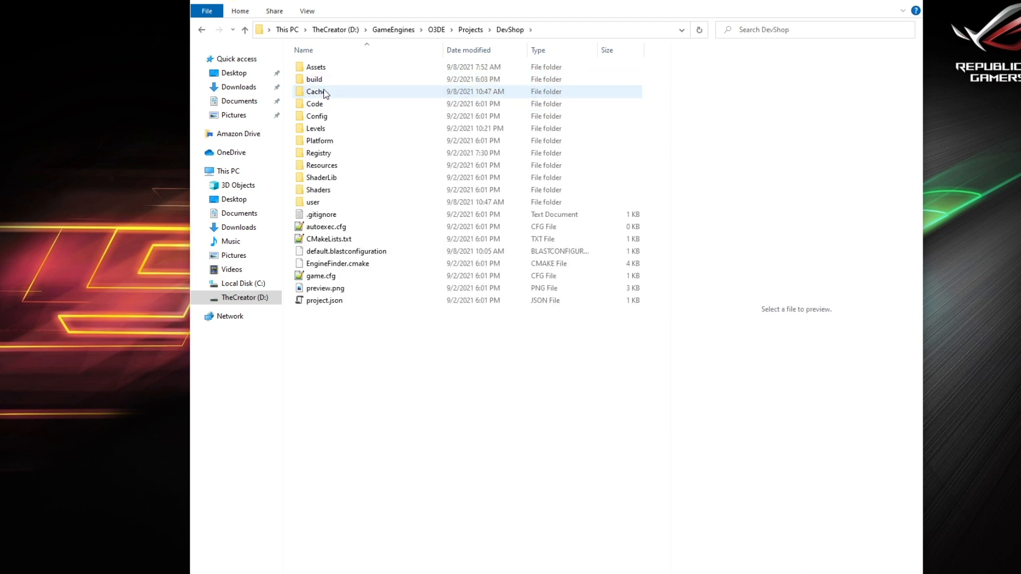
Step: Copy DevShop's Cache folder and project.json into _Game Releases\YoutubeLife, then return to Projects
click(323, 300)
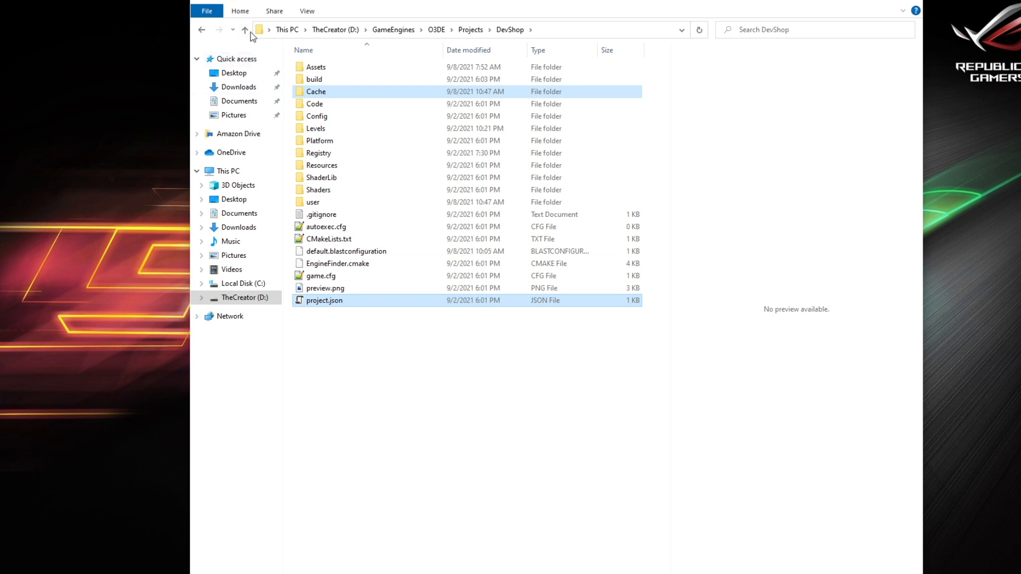
click(246, 30)
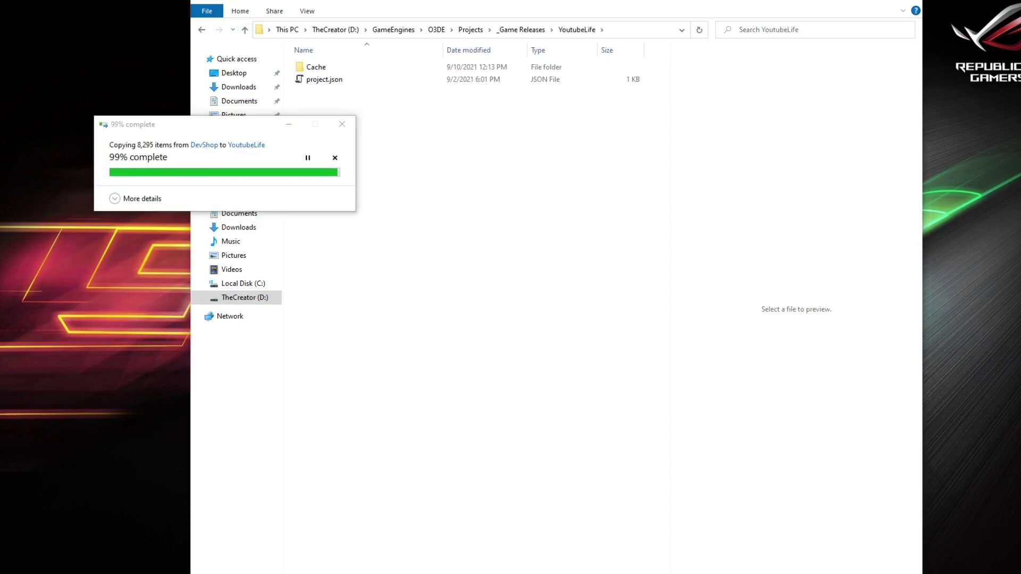
click(245, 29)
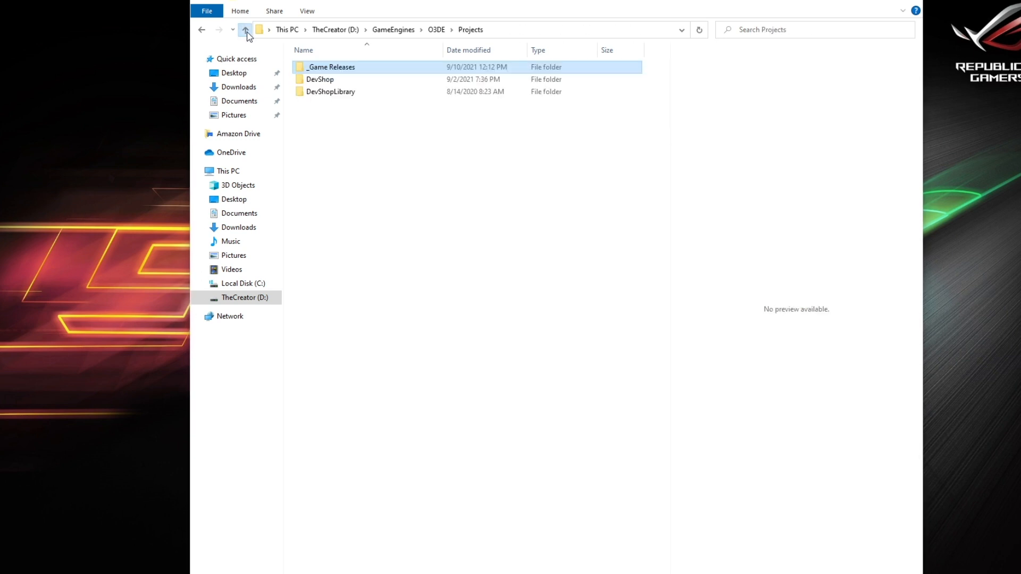
Step: Navigate into DevShop's build\windows_vs2019\bin folder listing debug, profile and release
double_click(320, 79)
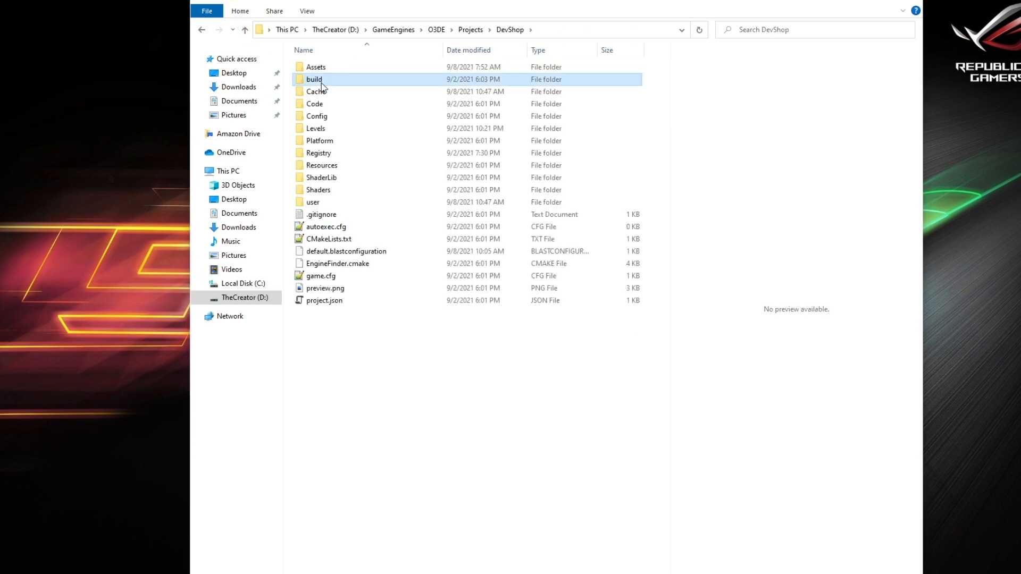
double_click(311, 79)
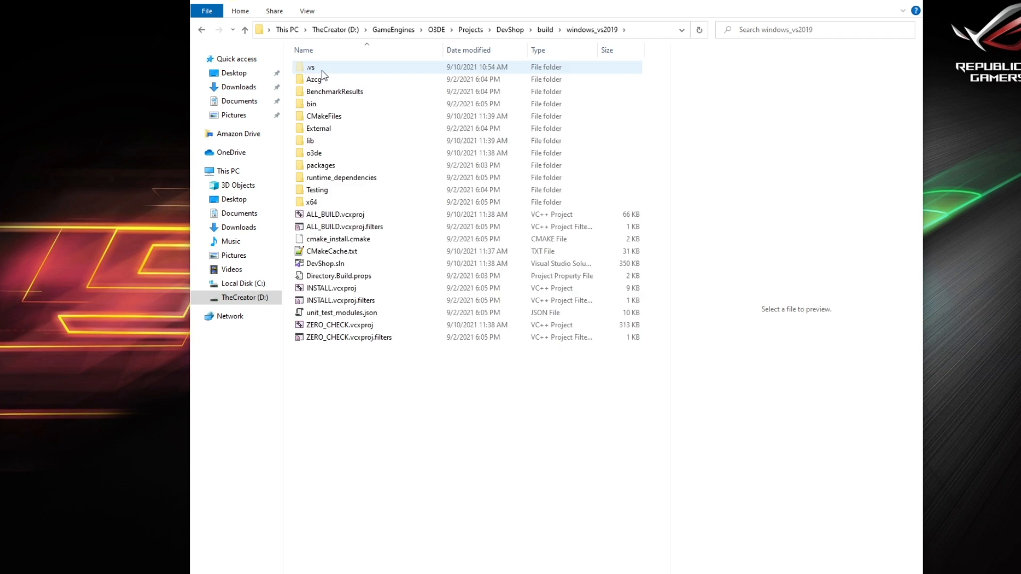
double_click(313, 104)
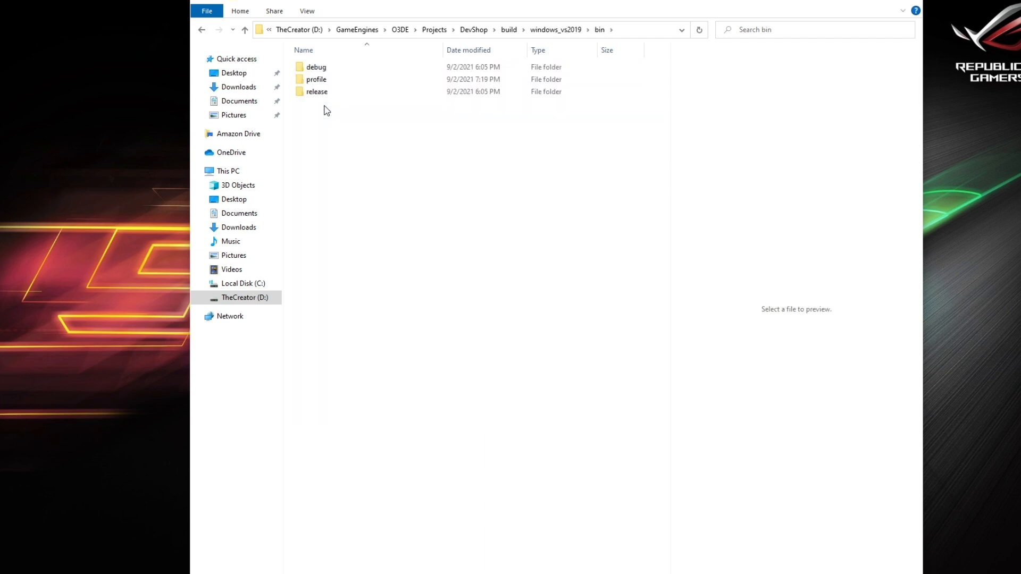
mouse_move(329, 92)
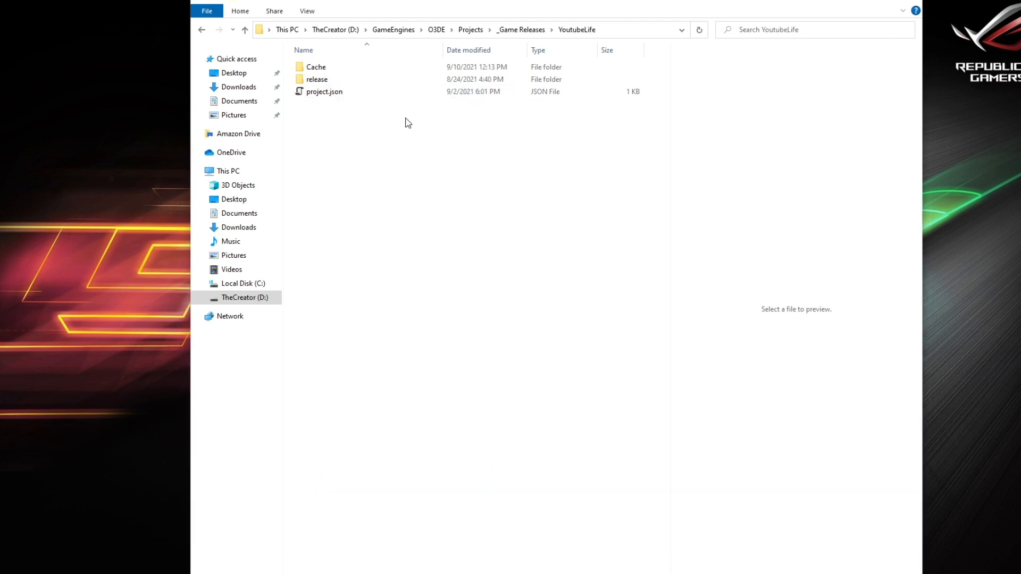
click(317, 79)
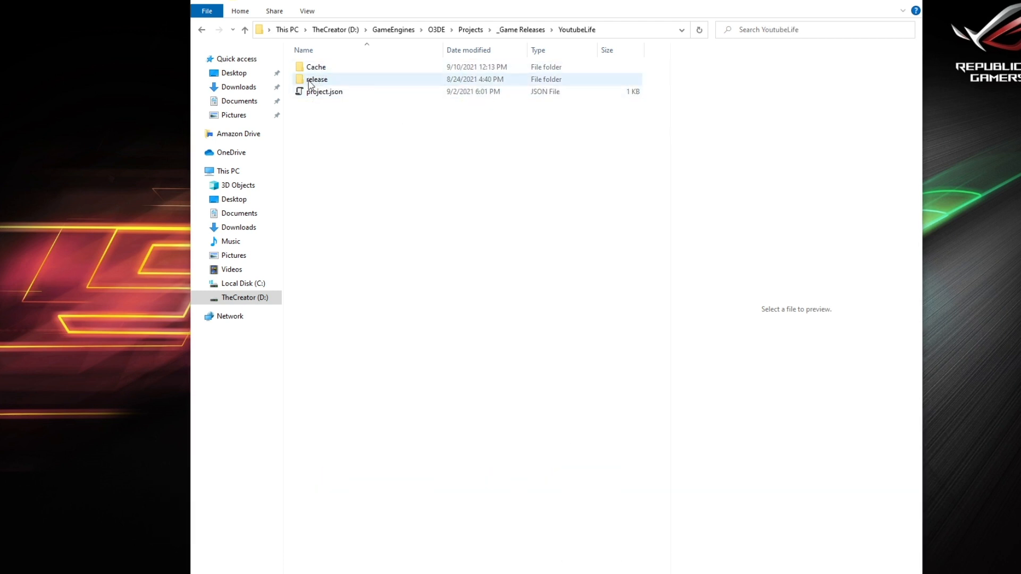
click(324, 91)
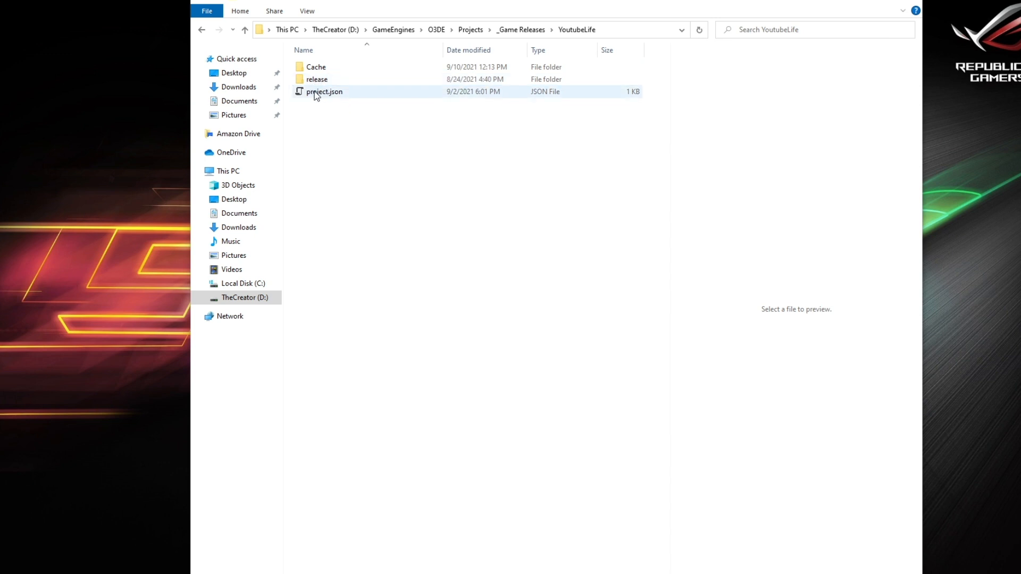
mouse_move(352, 96)
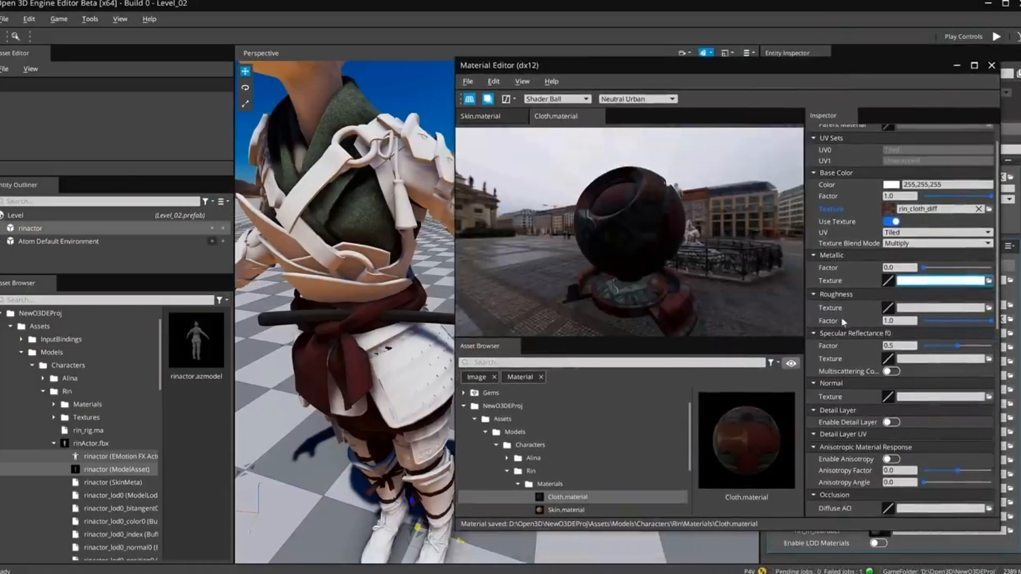
click(468, 81)
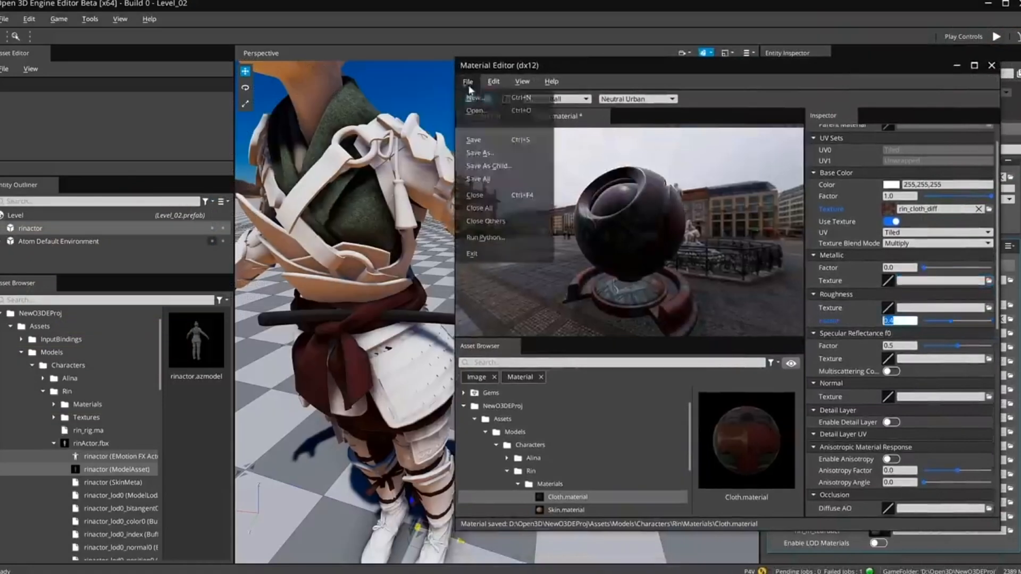